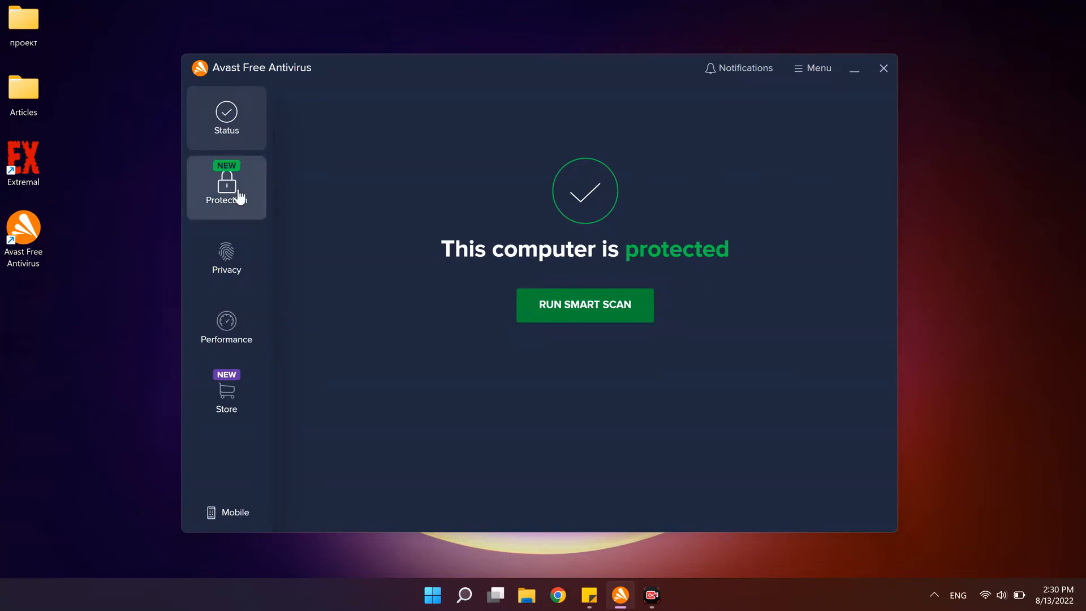
Browse the Protection, Privacy and Performance sections, then close the Avast window
{"action": "left_click", "coordinate": [226, 258]}
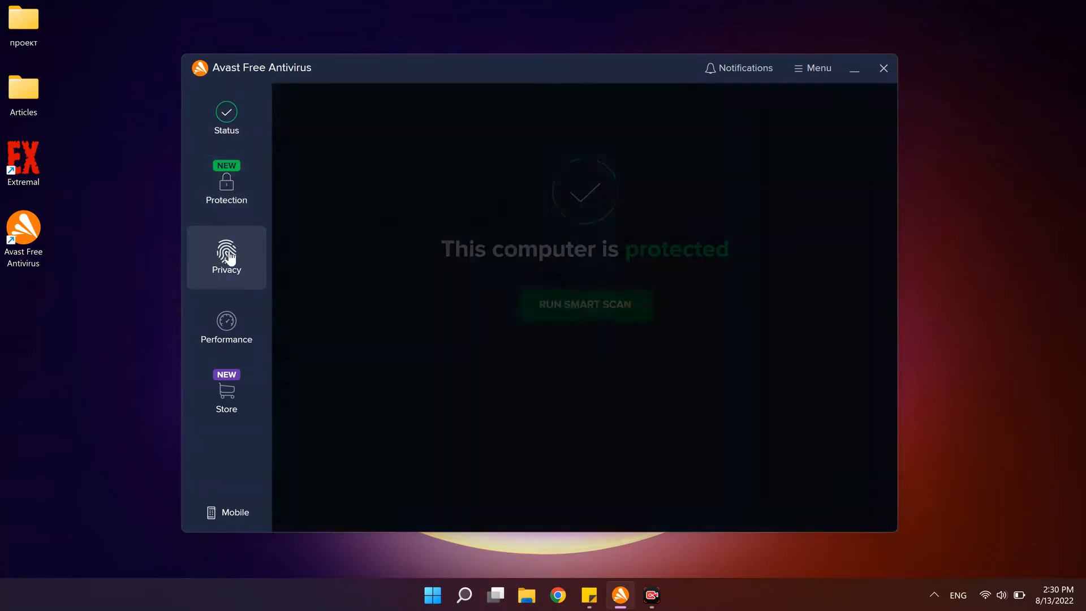
{"action": "left_click", "coordinate": [226, 327]}
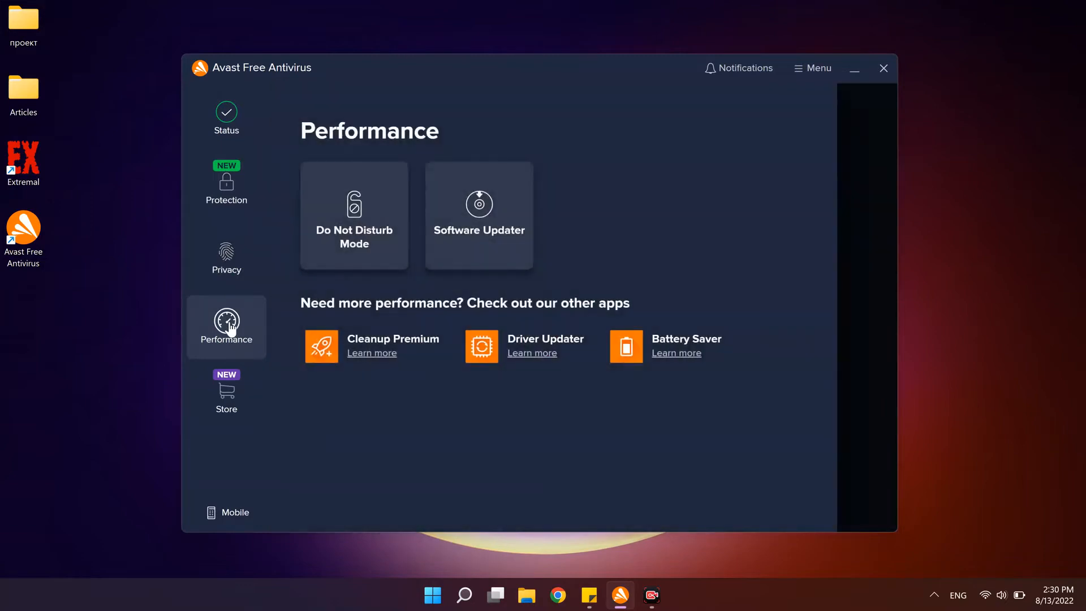
{"action": "left_click", "coordinate": [226, 115]}
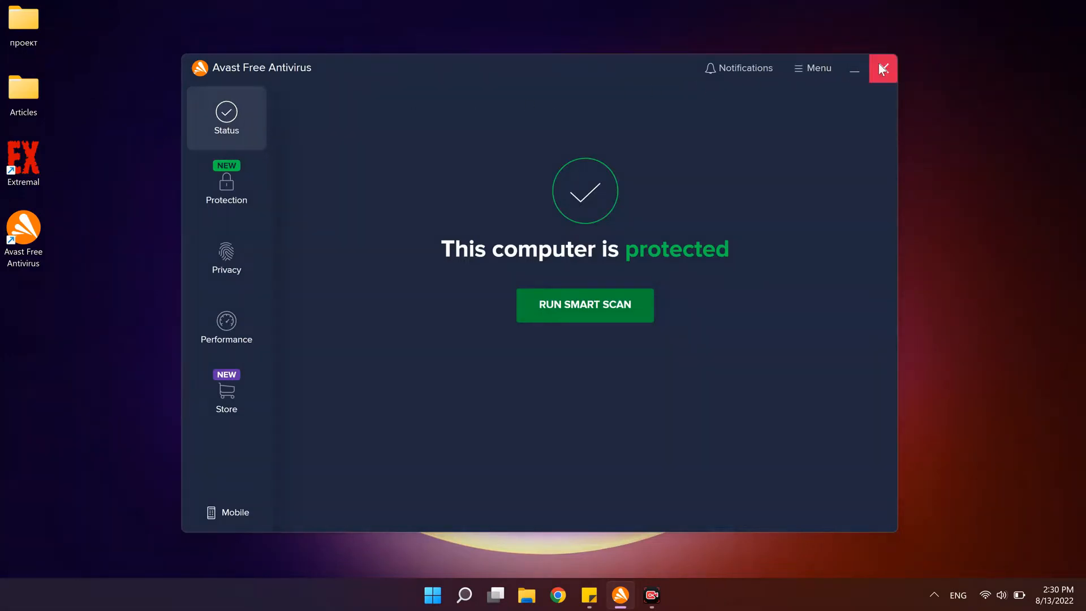
{"action": "left_click", "coordinate": [883, 68]}
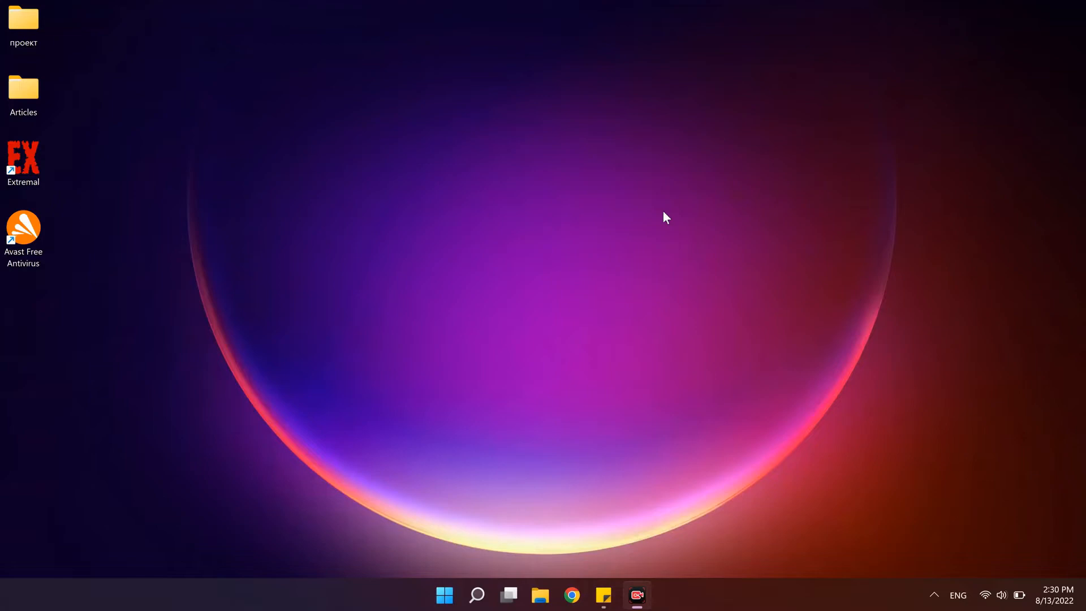
{"action": "mouse_move", "coordinate": [653, 560]}
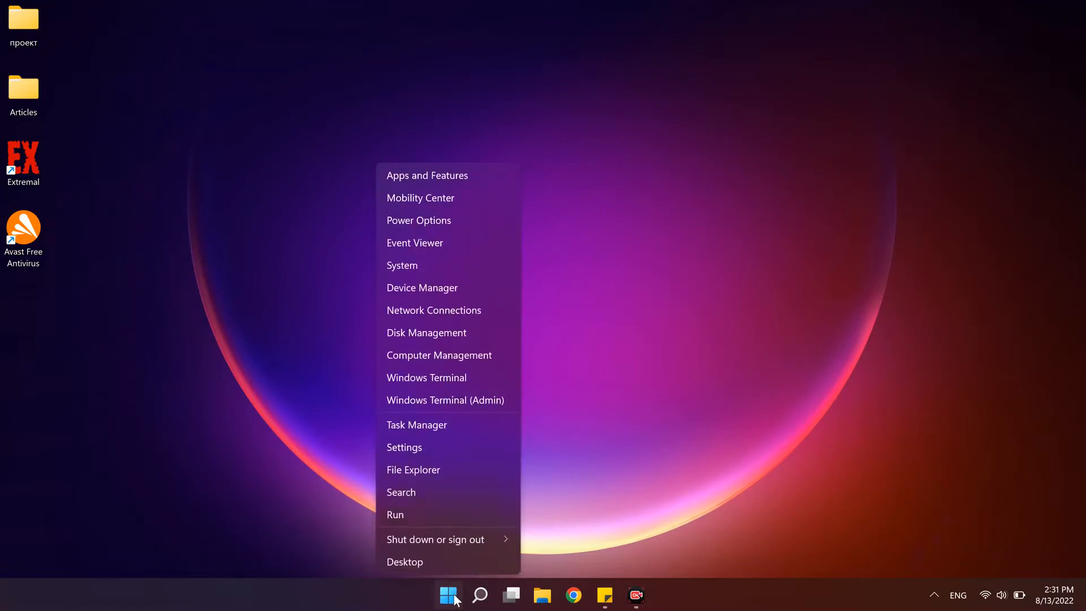
{"action": "mouse_move", "coordinate": [430, 184]}
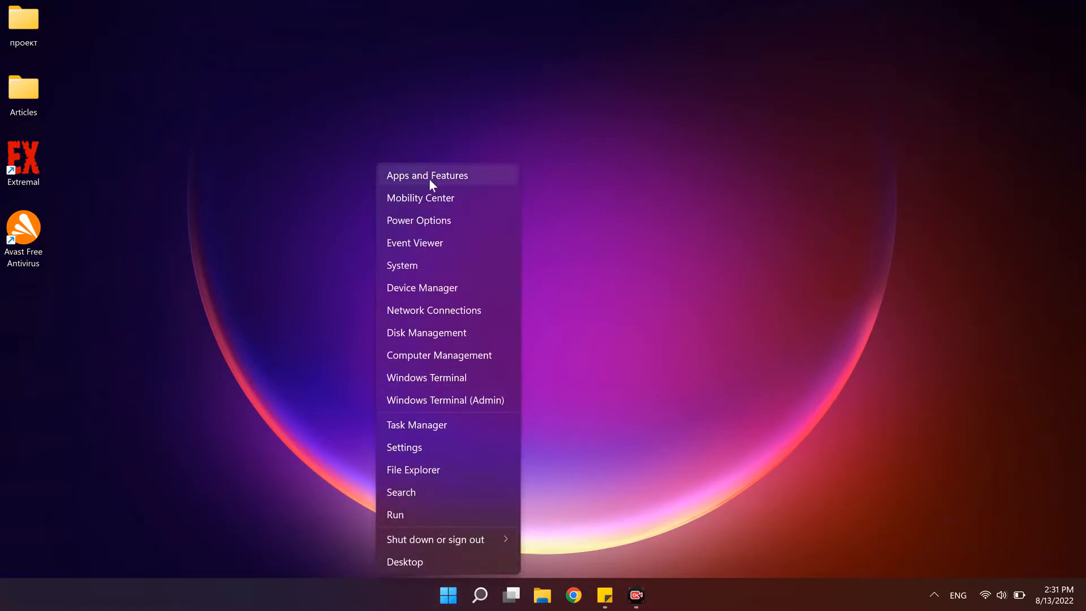
Locate Avast Free Antivirus in Apps & features and choose Uninstall from its menu
{"action": "left_click", "coordinate": [428, 176]}
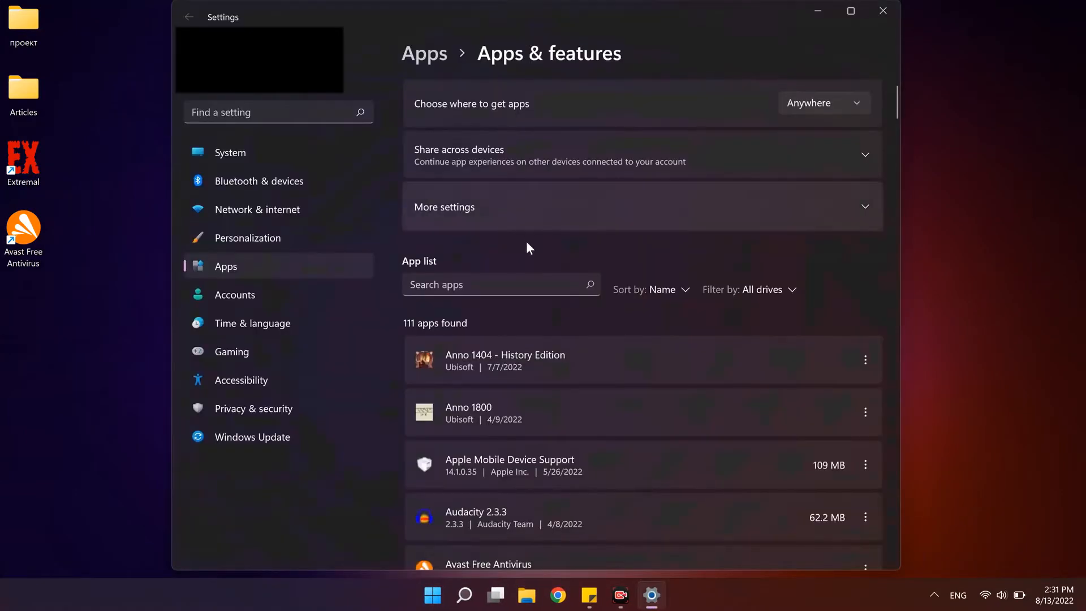
{"action": "scroll", "scroll_direction": "down", "scroll_amount": 3}
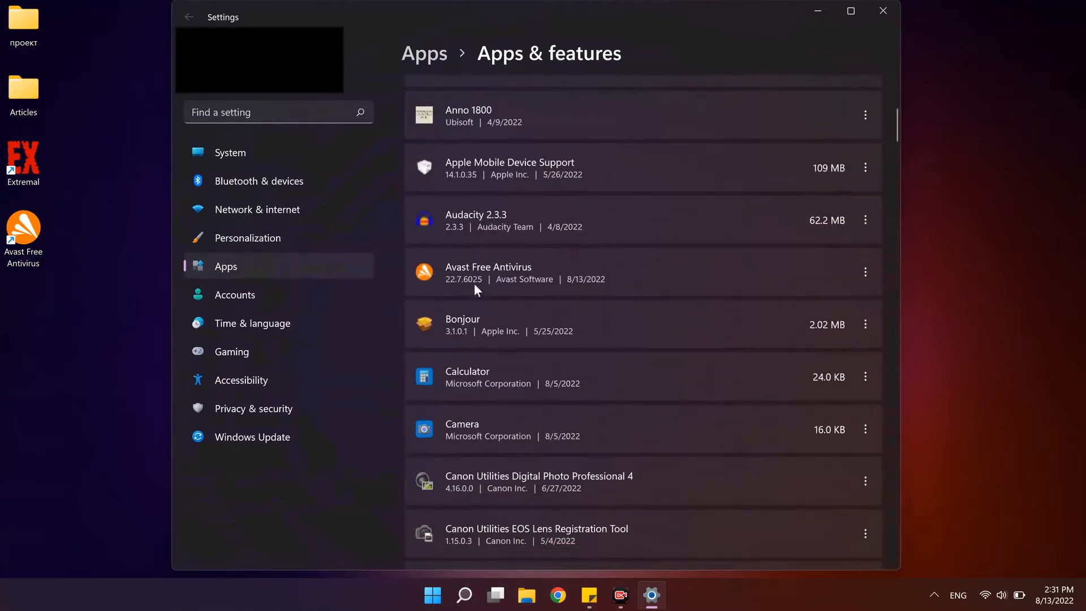
{"action": "left_click", "coordinate": [866, 271]}
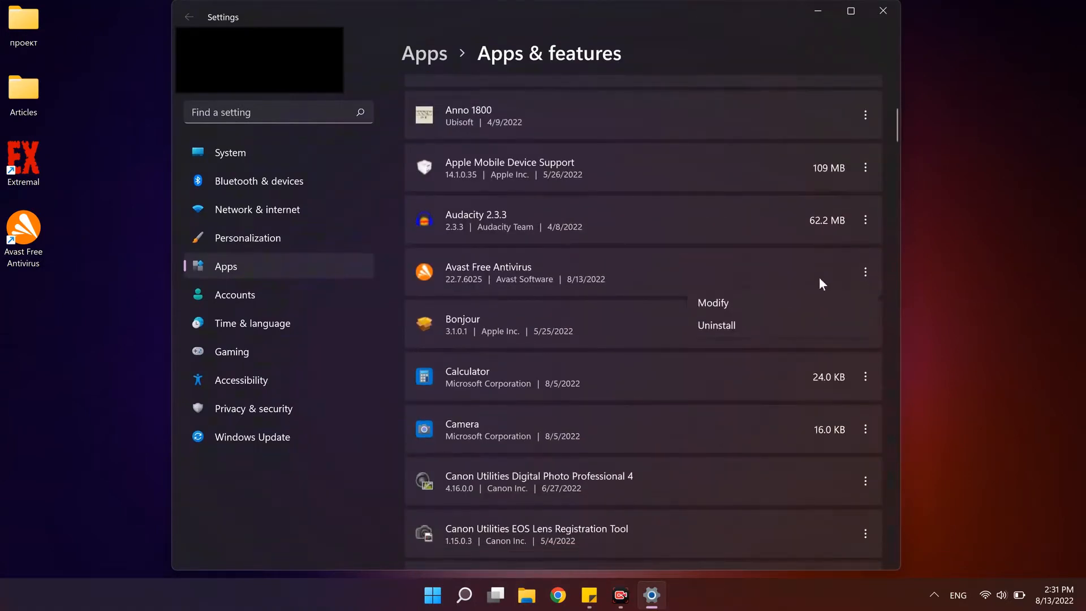
{"action": "mouse_move", "coordinate": [722, 326]}
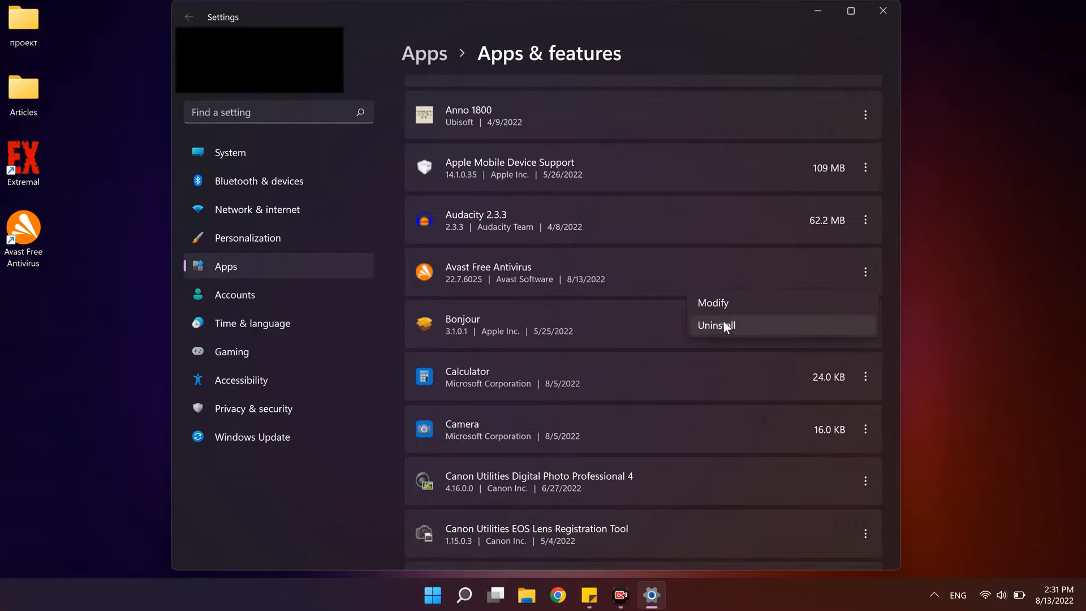
{"action": "left_click", "coordinate": [716, 326]}
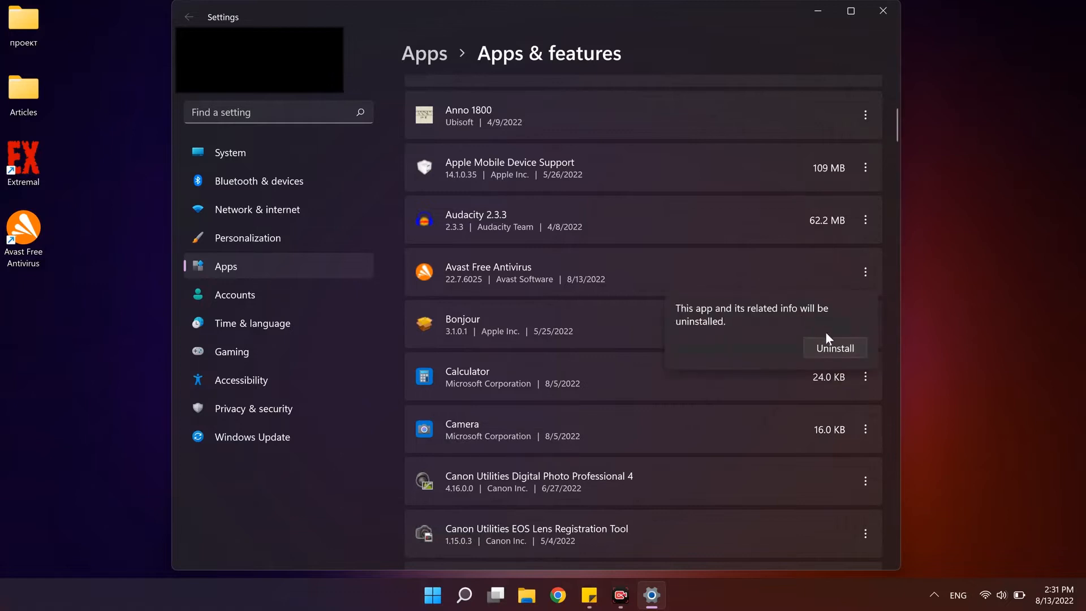
Confirm the uninstall in Avast Setup and skip the reasons survey until it reports success
{"action": "left_click", "coordinate": [835, 349]}
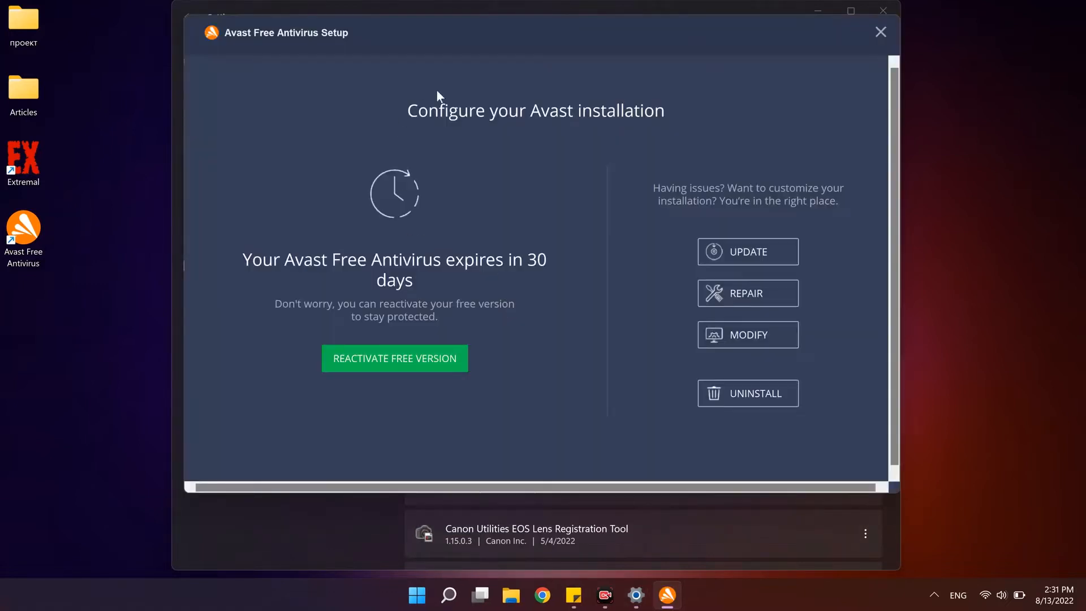
{"action": "mouse_move", "coordinate": [731, 330]}
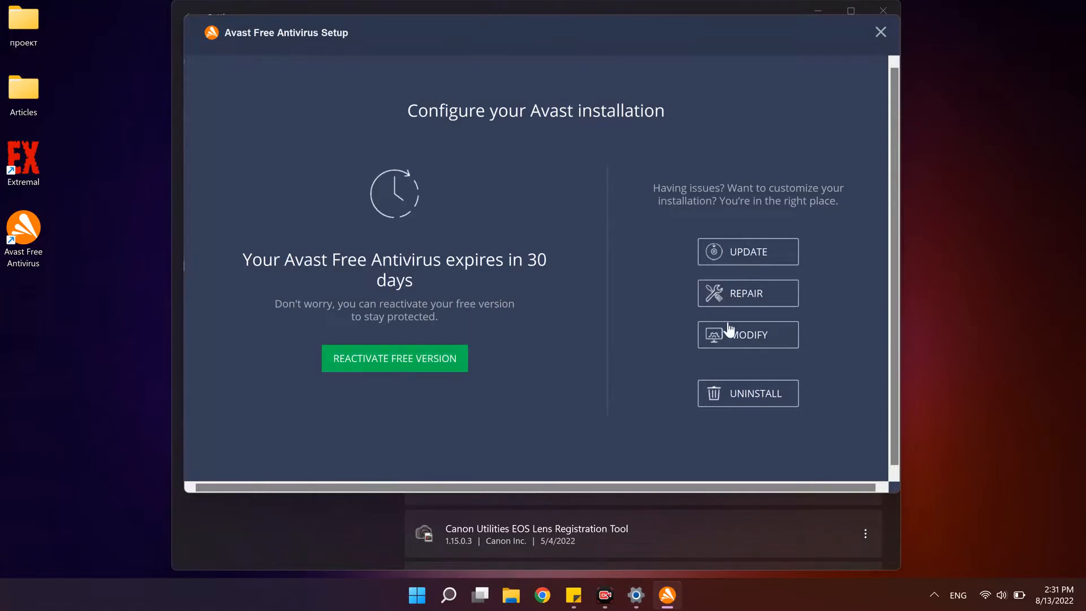
{"action": "left_click", "coordinate": [748, 394]}
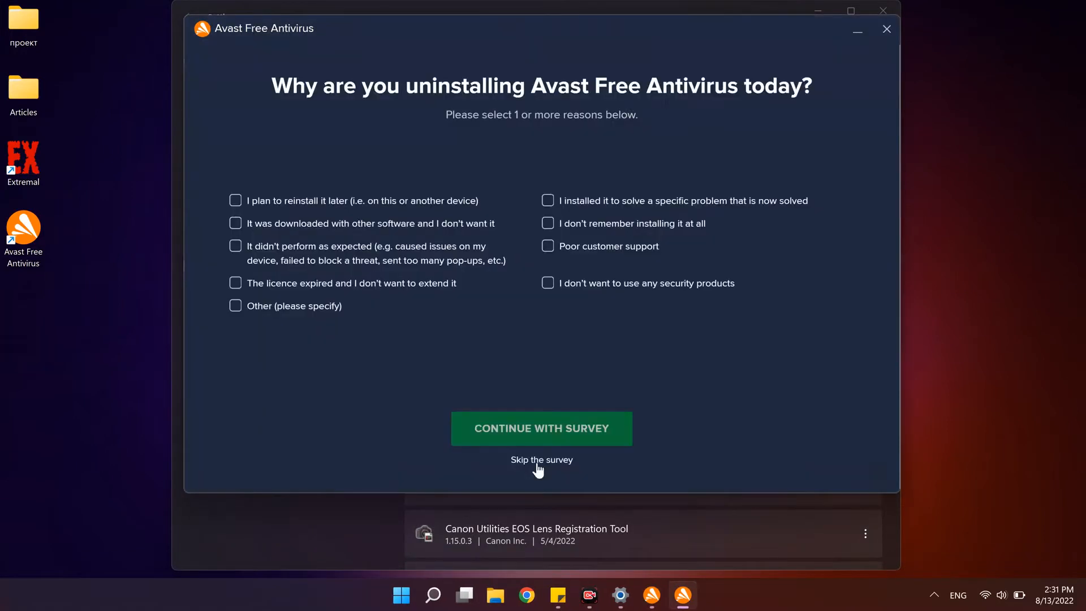
{"action": "left_click", "coordinate": [540, 459]}
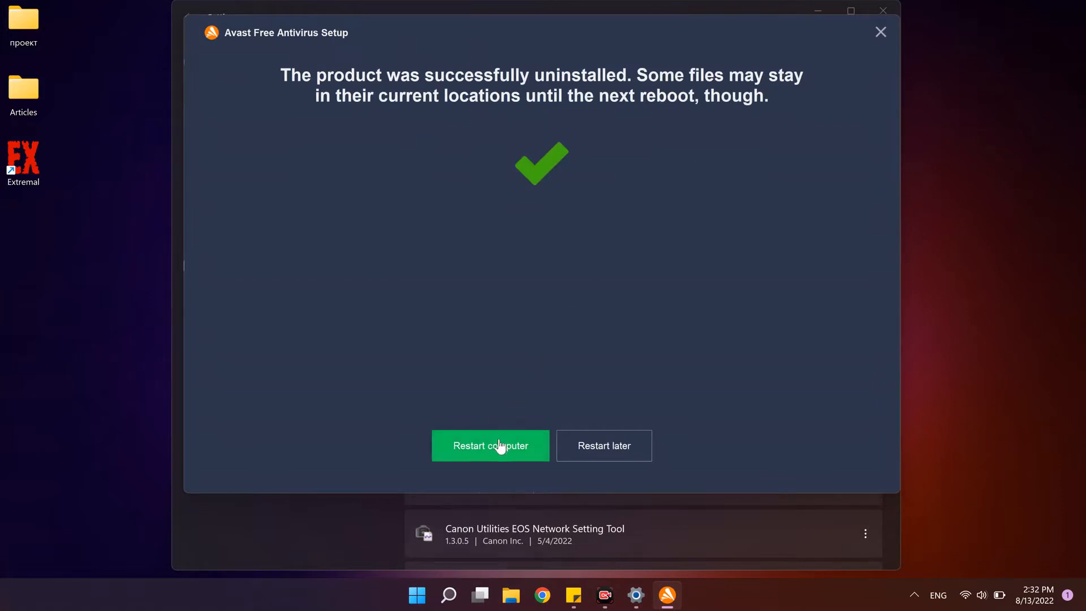
{"action": "mouse_move", "coordinate": [484, 448]}
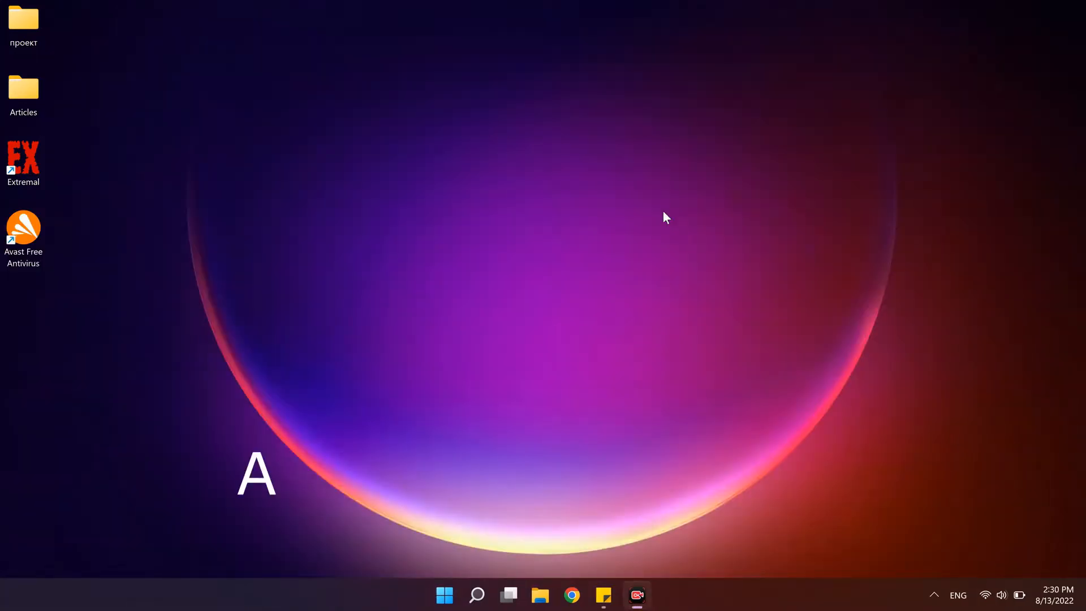
Search 'Avast uninstall utility' and download avastclear.exe from Avast's removal tool page
{"action": "type", "text": "Avast uninstall utility"}
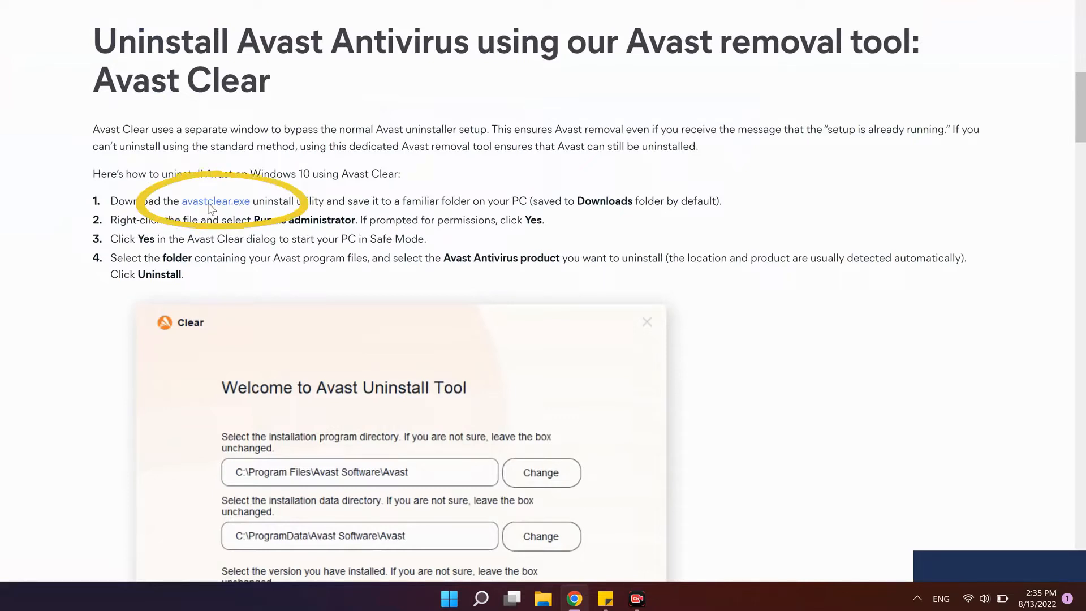
{"action": "left_click", "coordinate": [215, 202]}
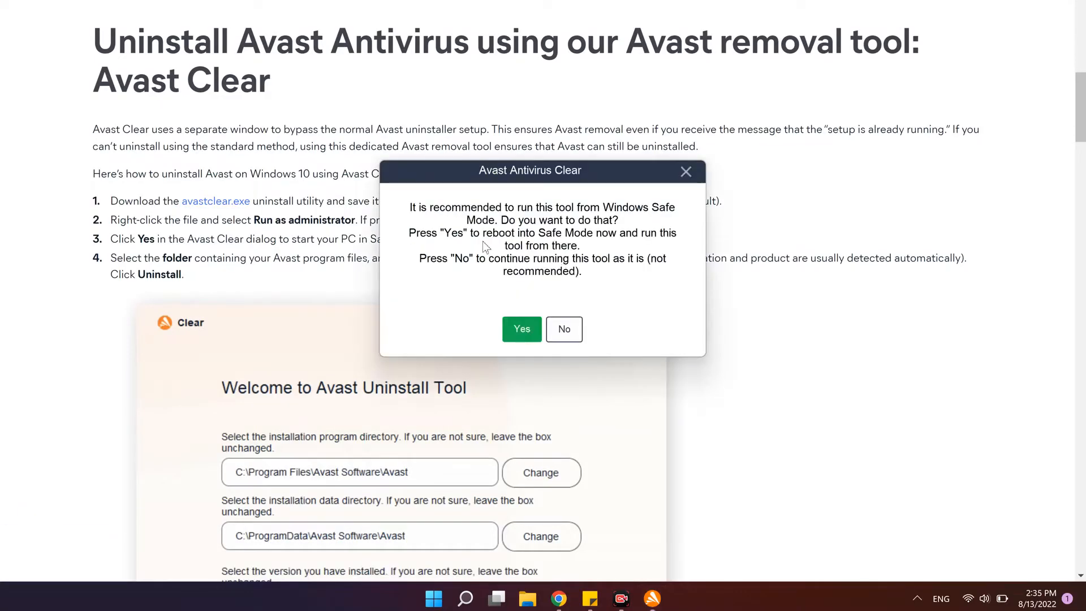
{"action": "mouse_move", "coordinate": [512, 233]}
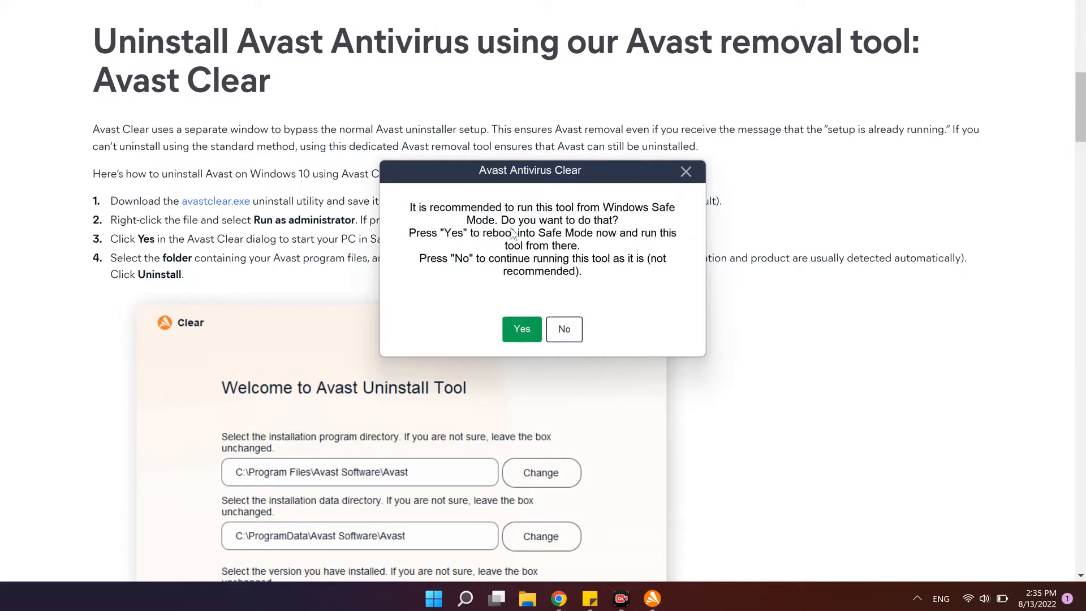
{"action": "mouse_move", "coordinate": [643, 215]}
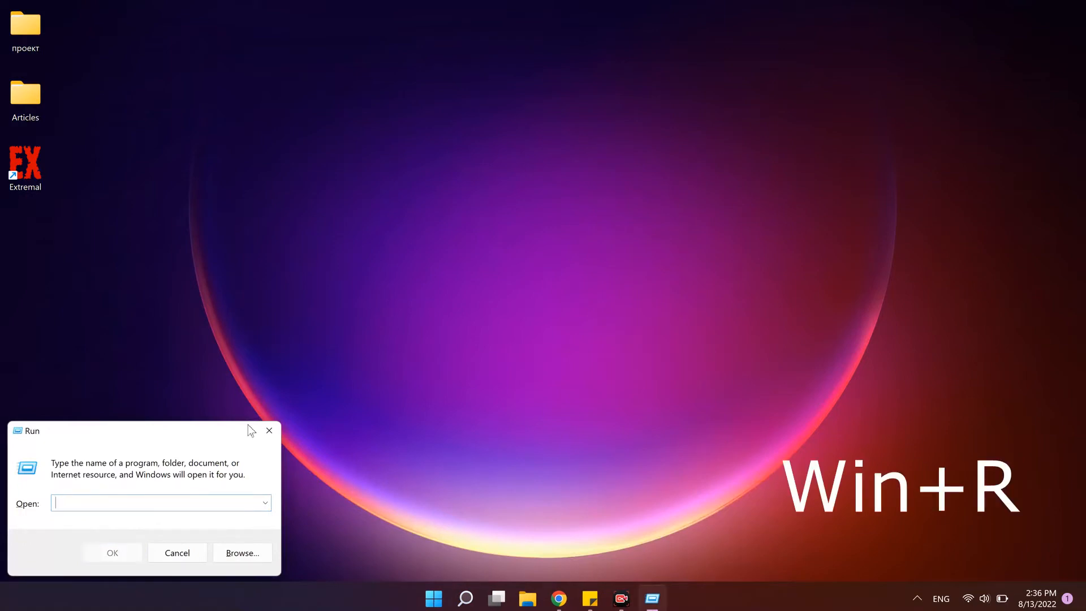
Run msconfig and enable Safe boot (Minimal) under Boot, applying with OK
{"action": "type", "text": "msc"}
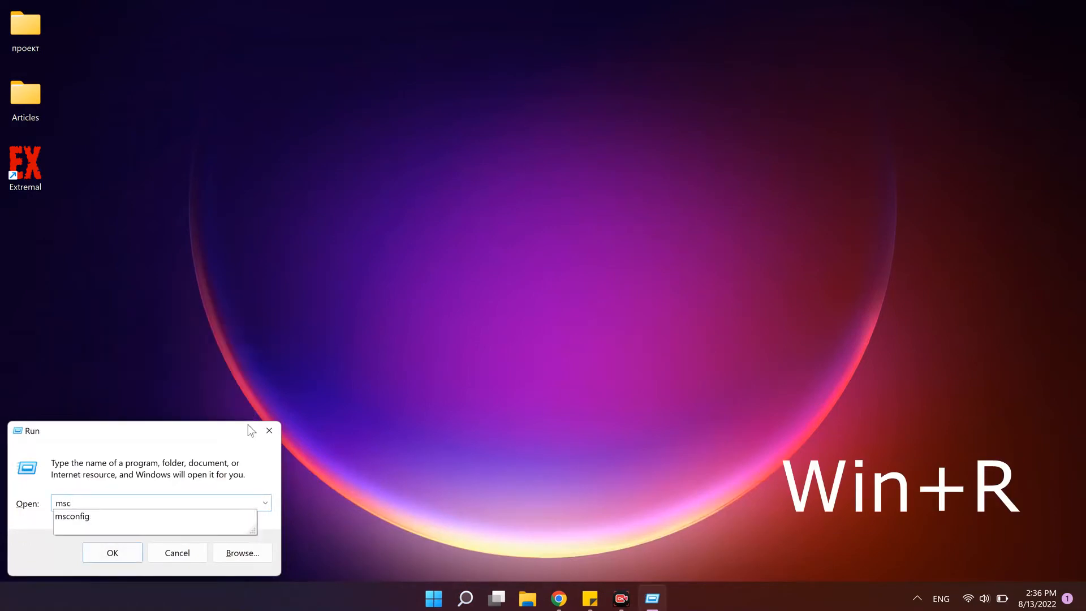
{"action": "left_click", "coordinate": [112, 552]}
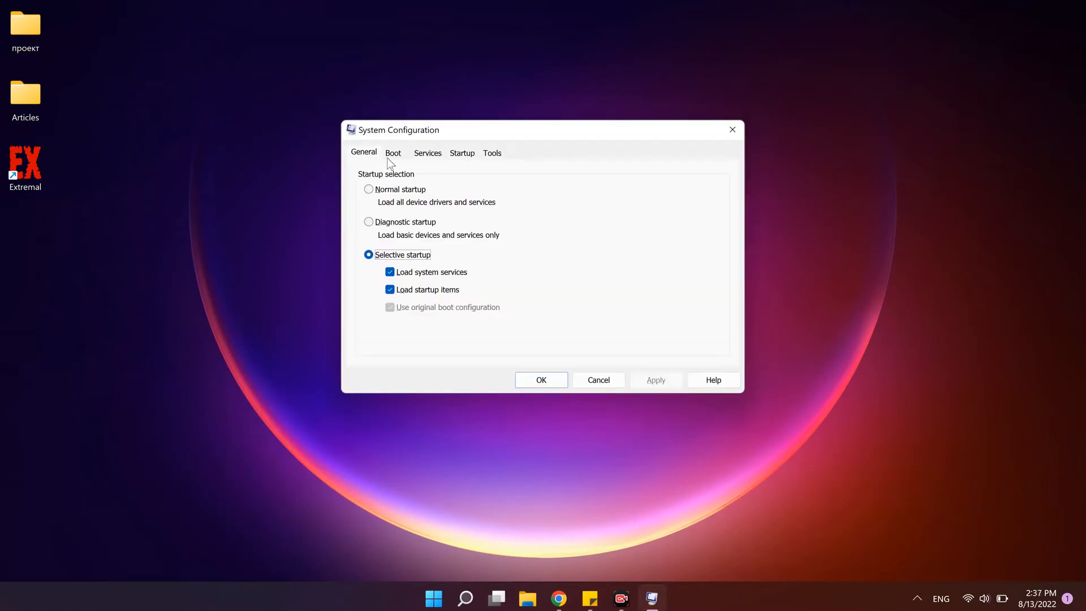
{"action": "left_click", "coordinate": [392, 153]}
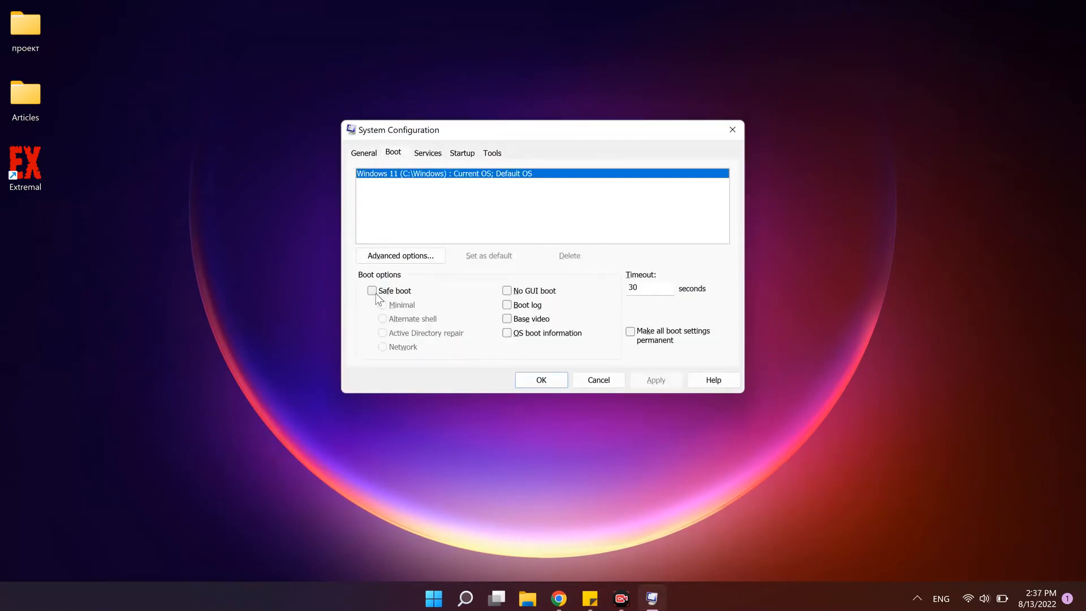
{"action": "left_click", "coordinate": [371, 291]}
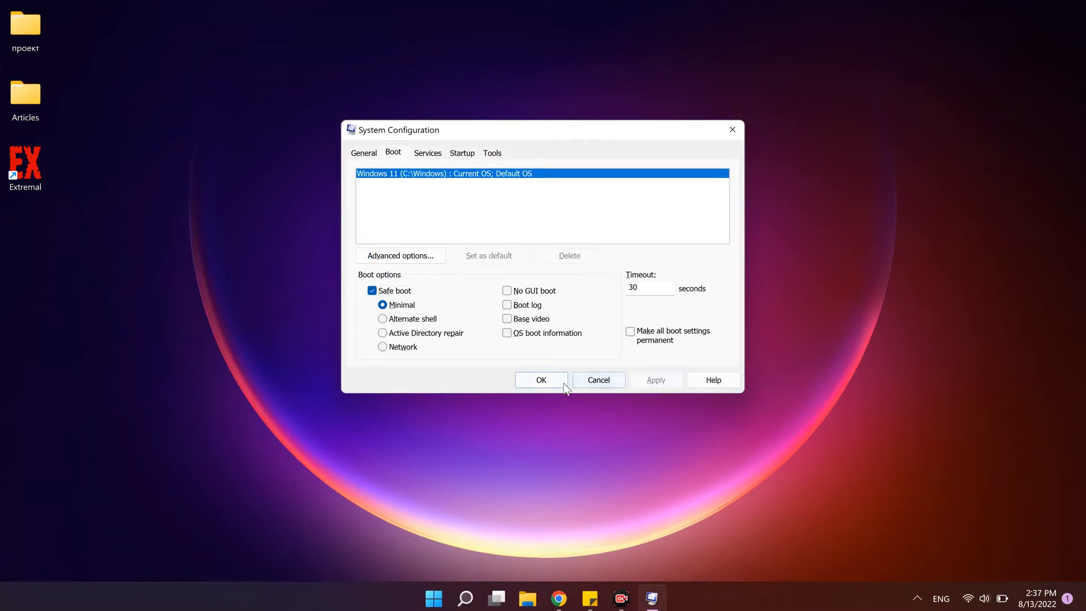
{"action": "left_click", "coordinate": [541, 380]}
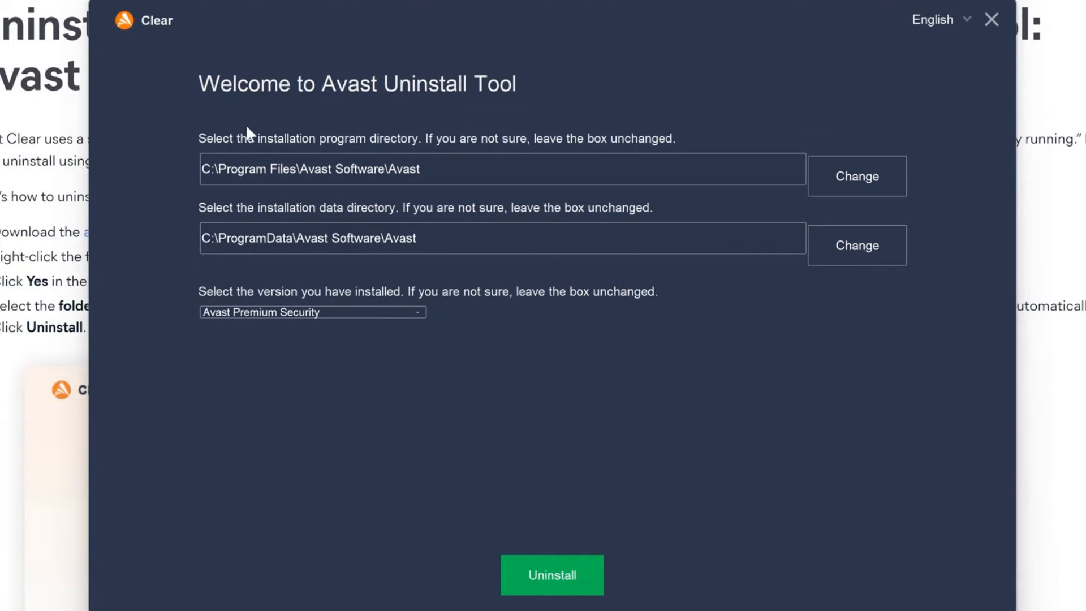
Select Avast Free Antivirus as the version in Avast Clear, uninstall it and dismiss the success message
{"action": "left_click", "coordinate": [312, 312]}
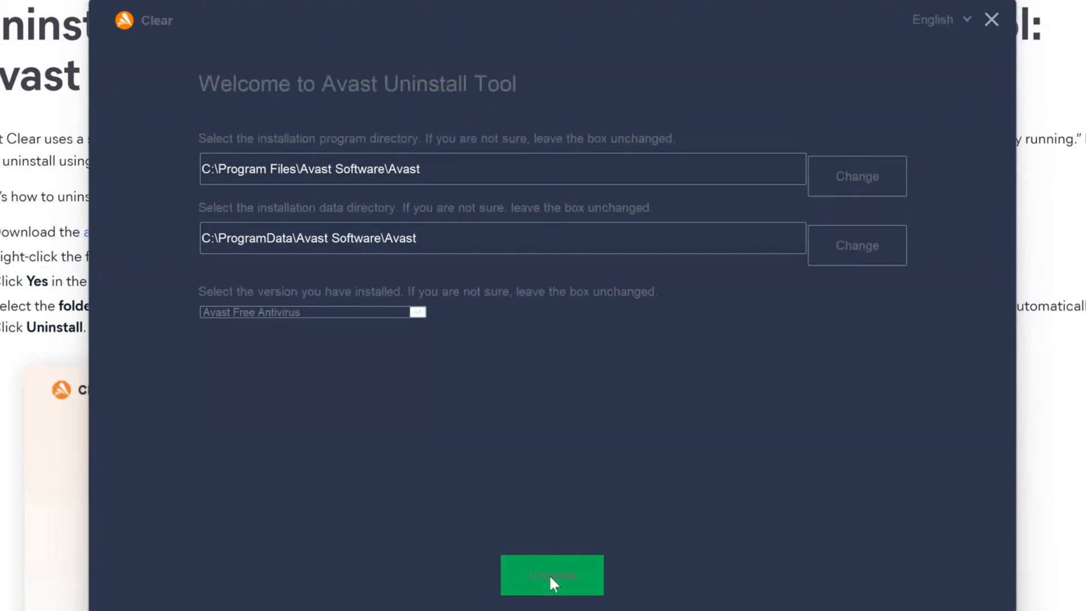
{"action": "left_click", "coordinate": [552, 574]}
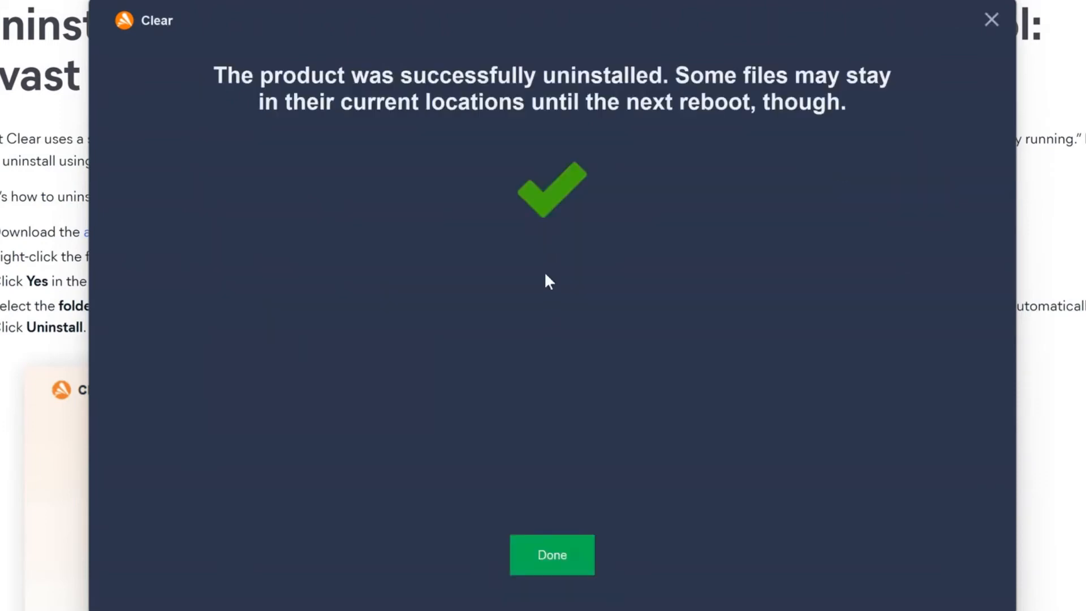
{"action": "left_click", "coordinate": [551, 555]}
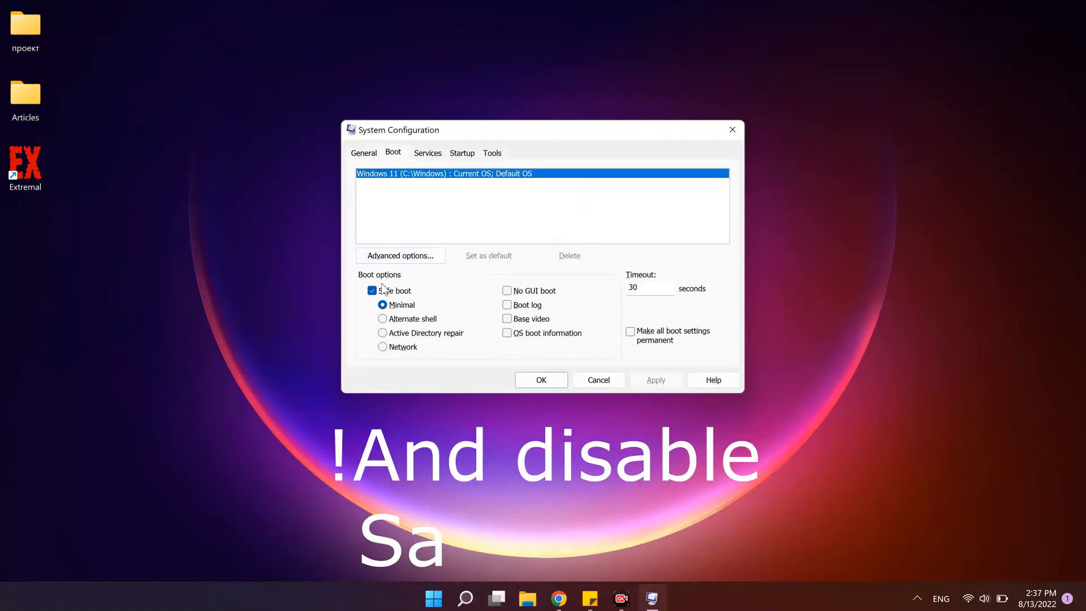
Untick Safe boot in msconfig's Boot tab and apply so Windows starts normally
{"action": "left_click", "coordinate": [371, 291]}
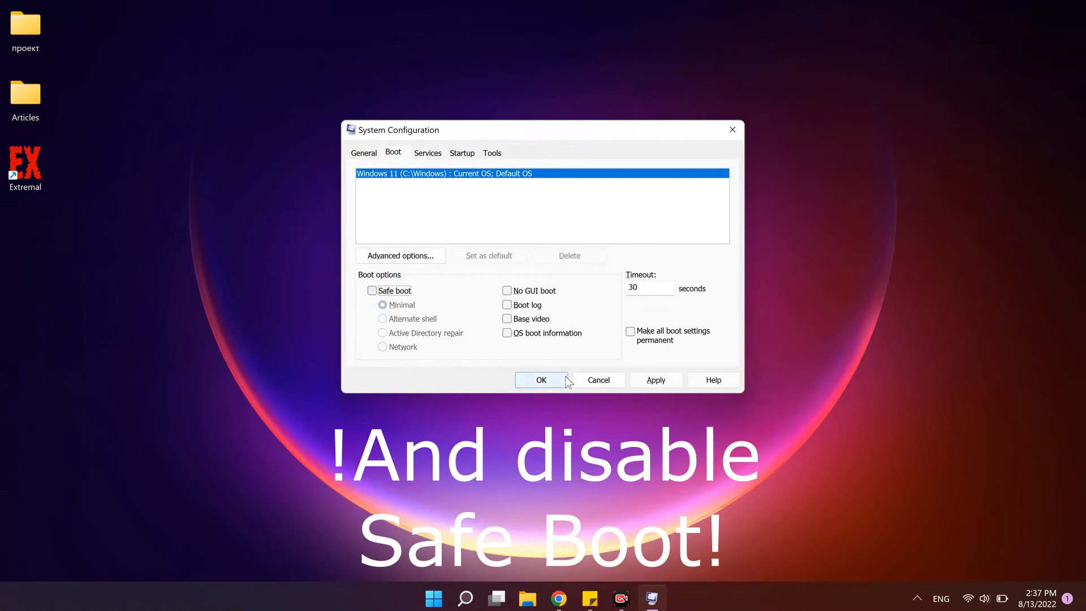
{"action": "left_click", "coordinate": [541, 380]}
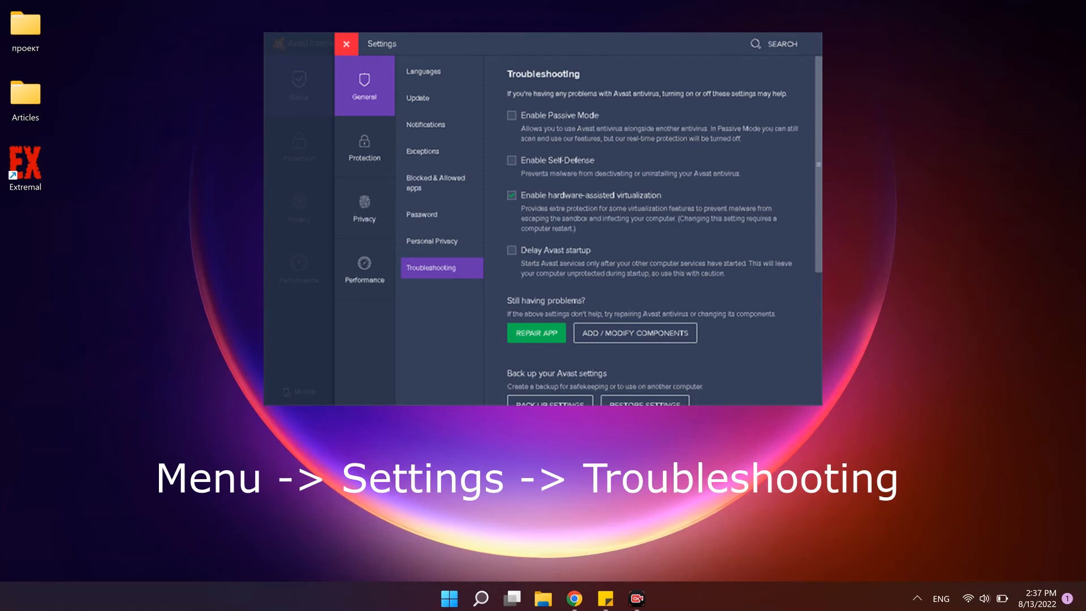
{"action": "left_click", "coordinate": [511, 161]}
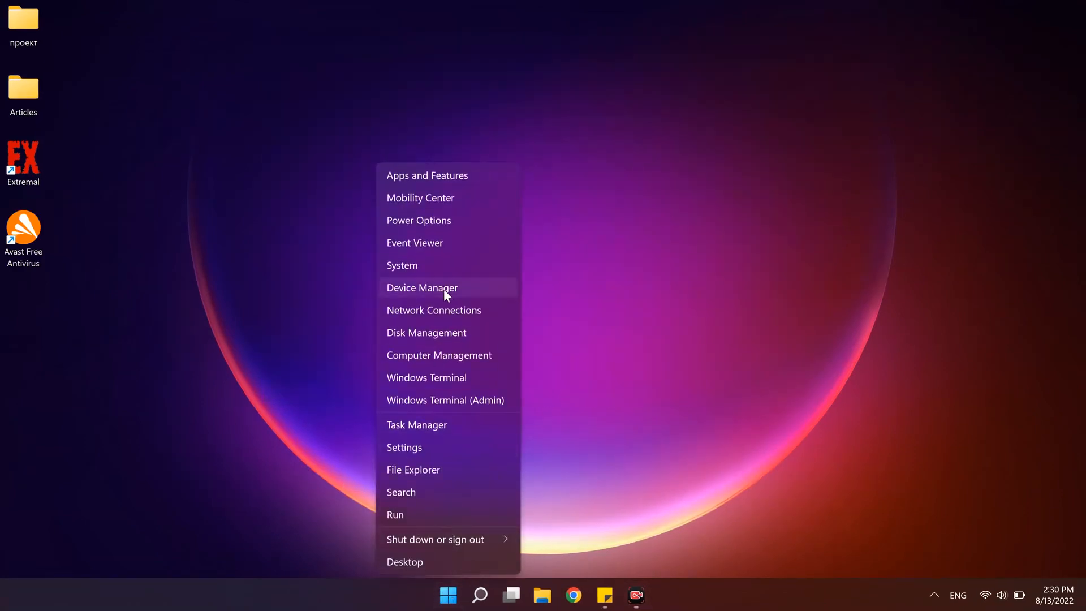
{"action": "mouse_move", "coordinate": [415, 431]}
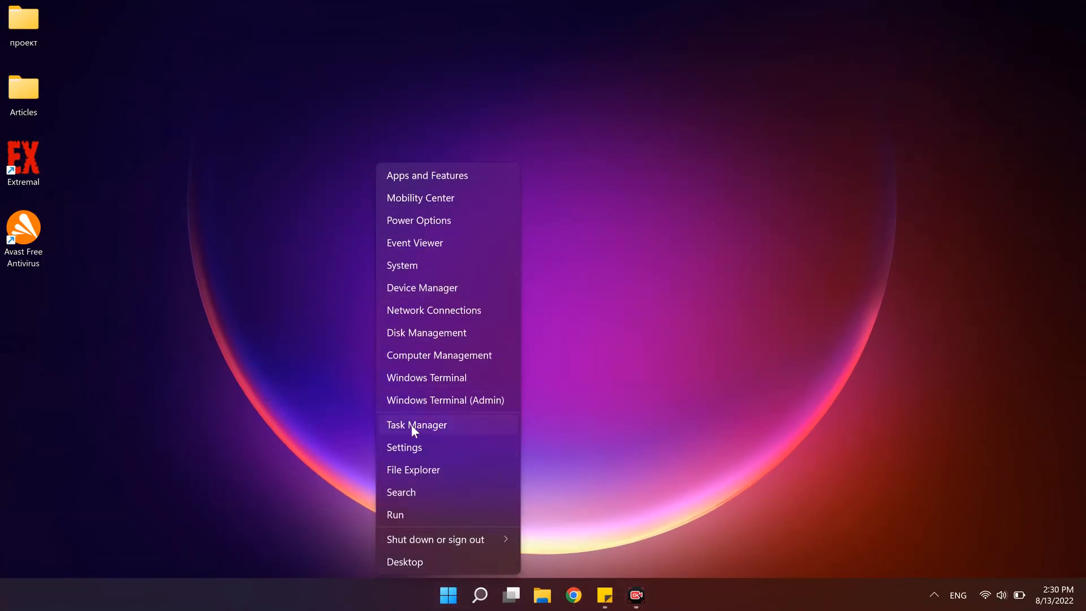
Find Avast Antivirus in Task Manager's processes and end the task
{"action": "left_click", "coordinate": [416, 424]}
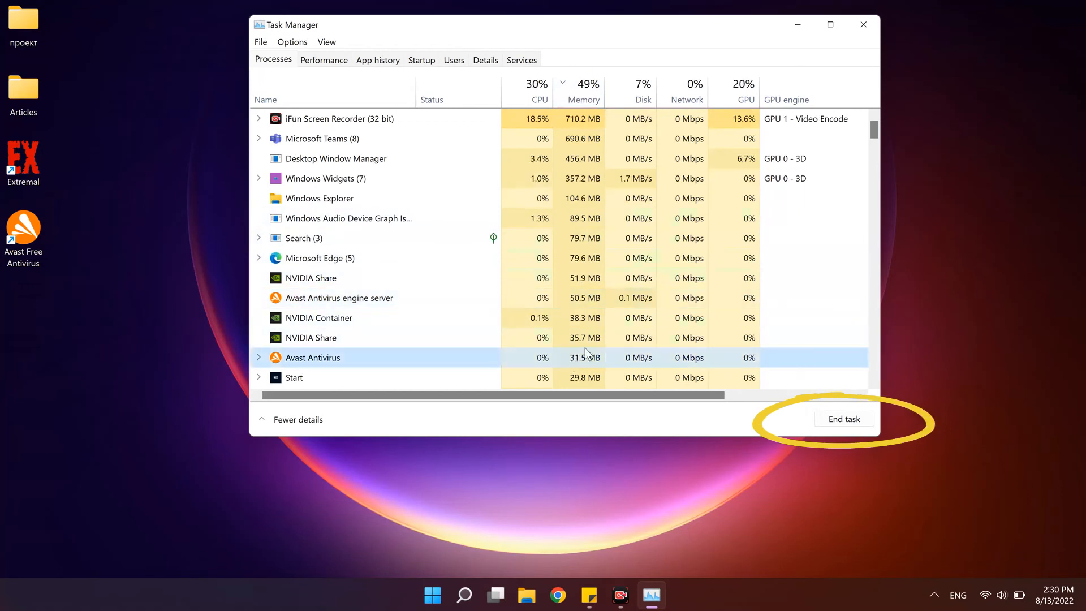
{"action": "scroll", "scroll_direction": "down", "scroll_amount": 3}
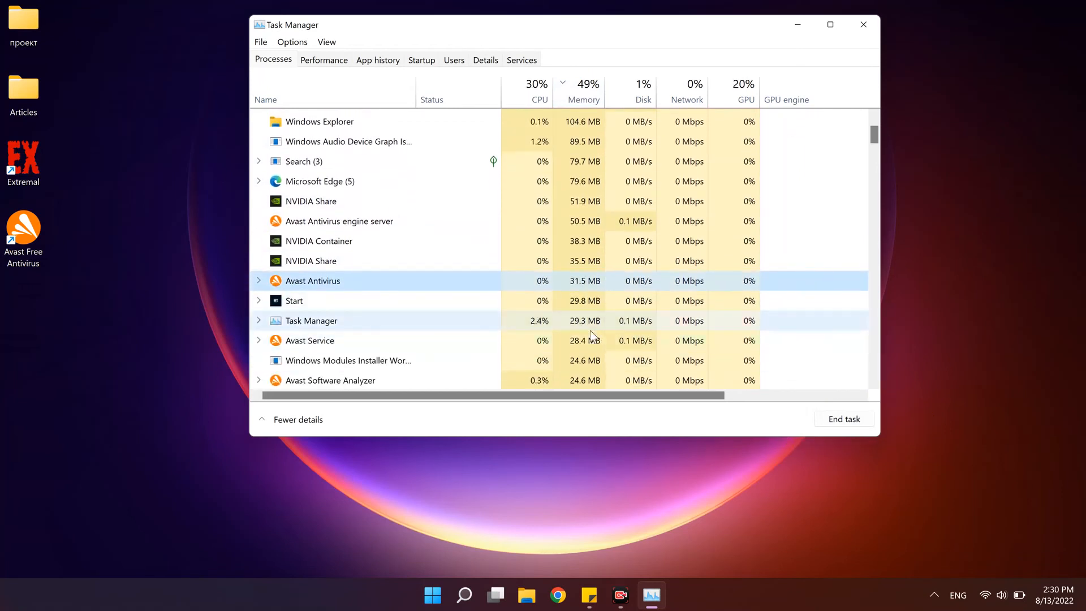
{"action": "left_click", "coordinate": [863, 25]}
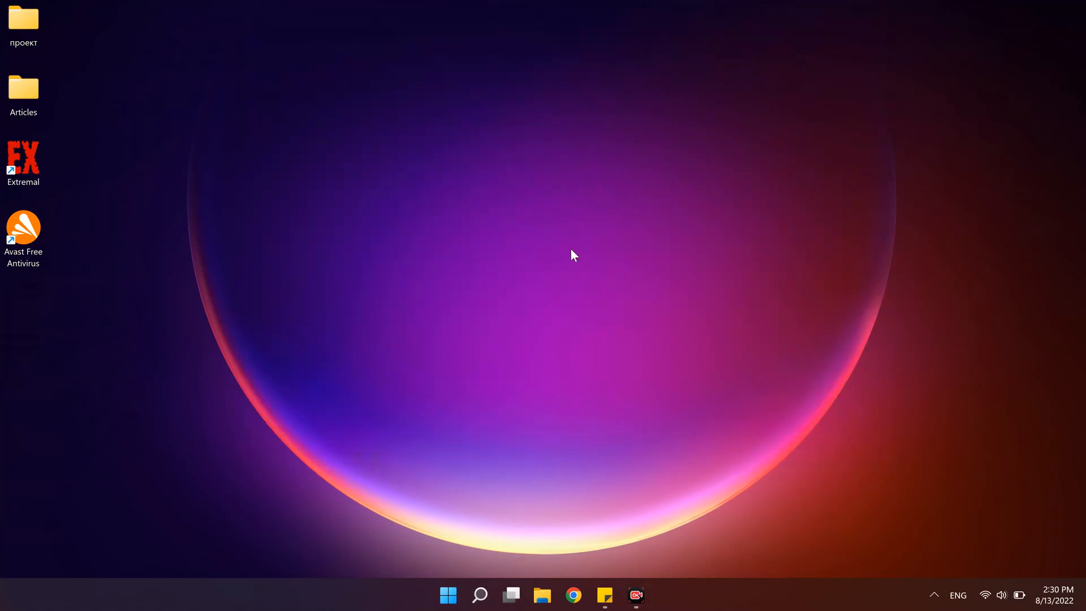
{"action": "mouse_move", "coordinate": [581, 400]}
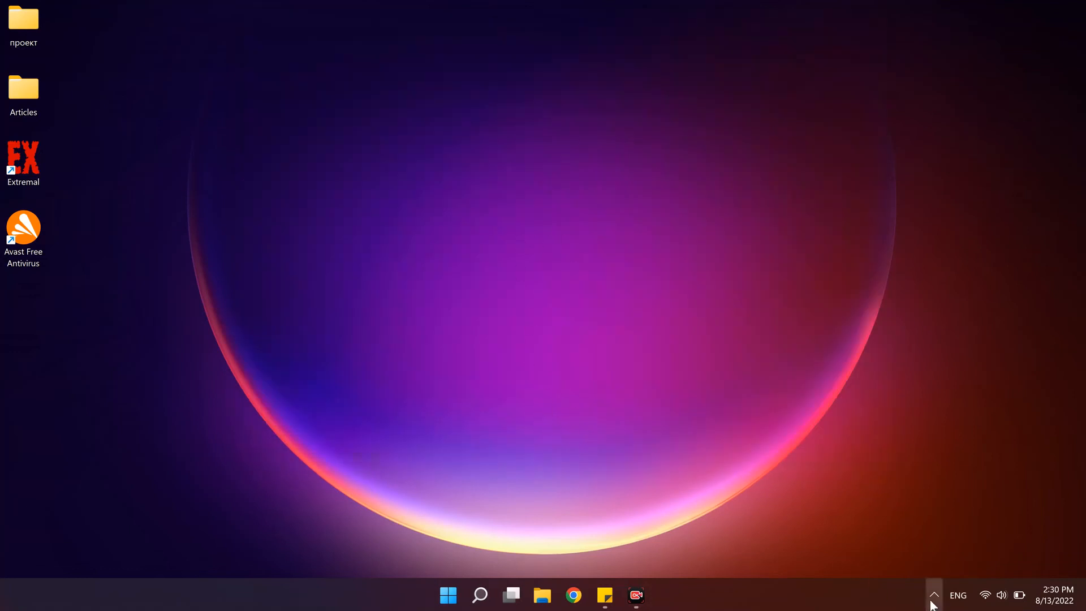
{"action": "left_click", "coordinate": [935, 595]}
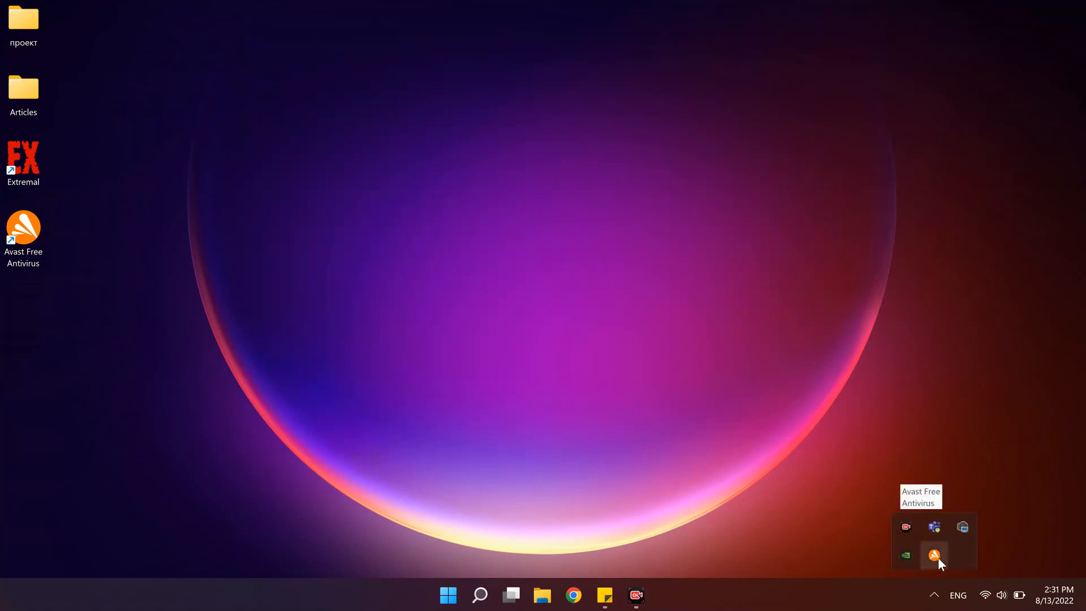
{"action": "right_click", "coordinate": [935, 557]}
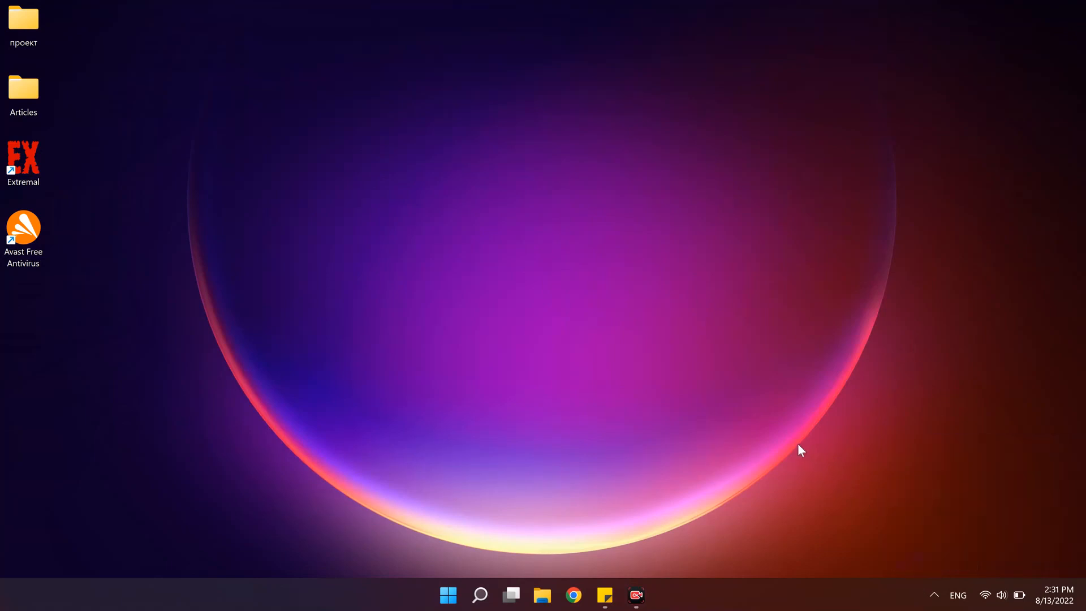
{"action": "mouse_move", "coordinate": [711, 483]}
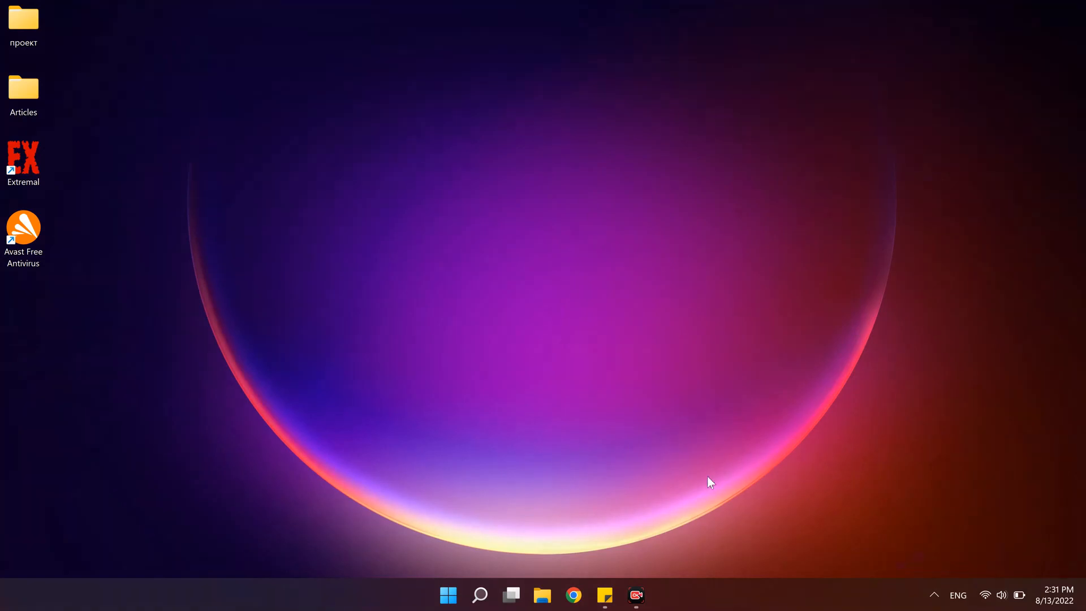